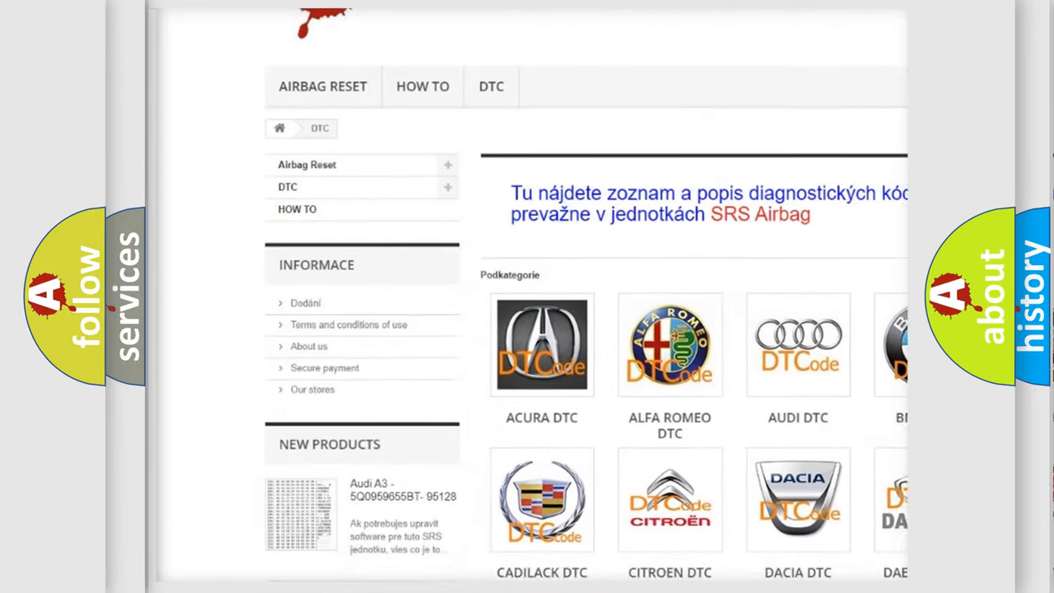
scroll("down", 3)
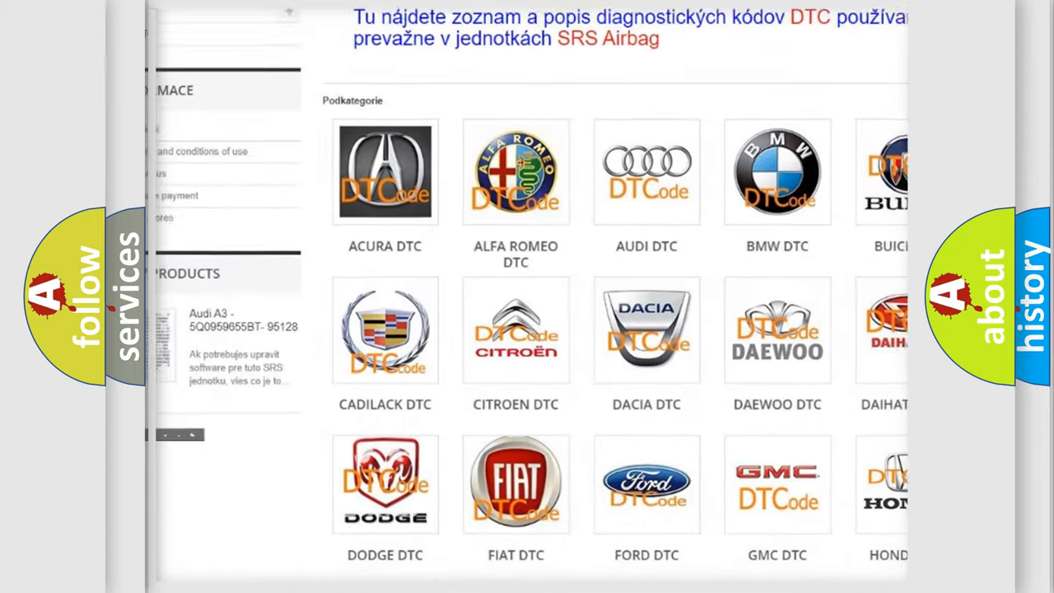
scroll("down", 3)
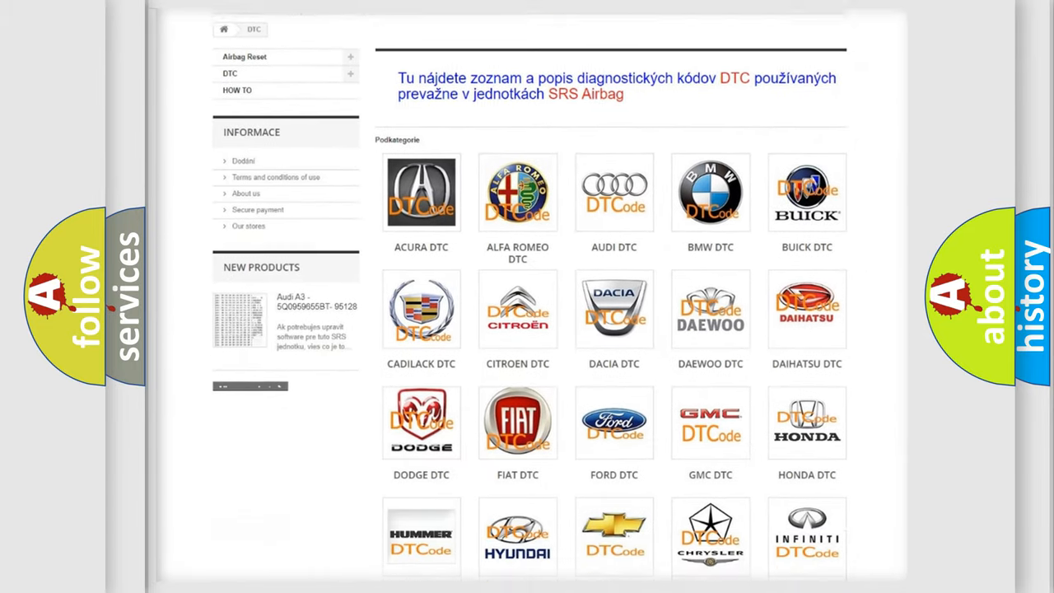
scroll("down", 3)
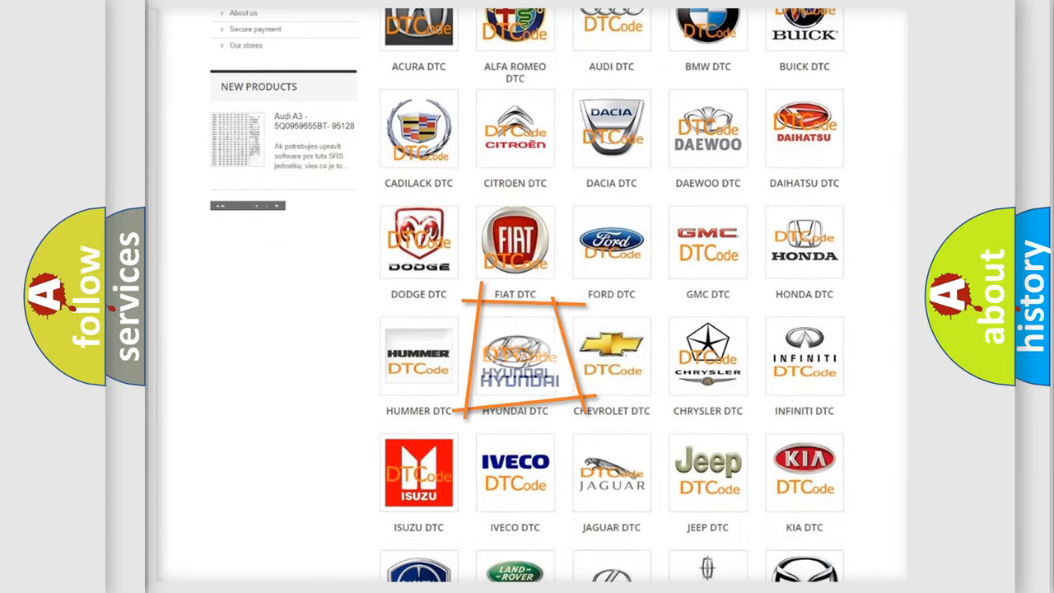